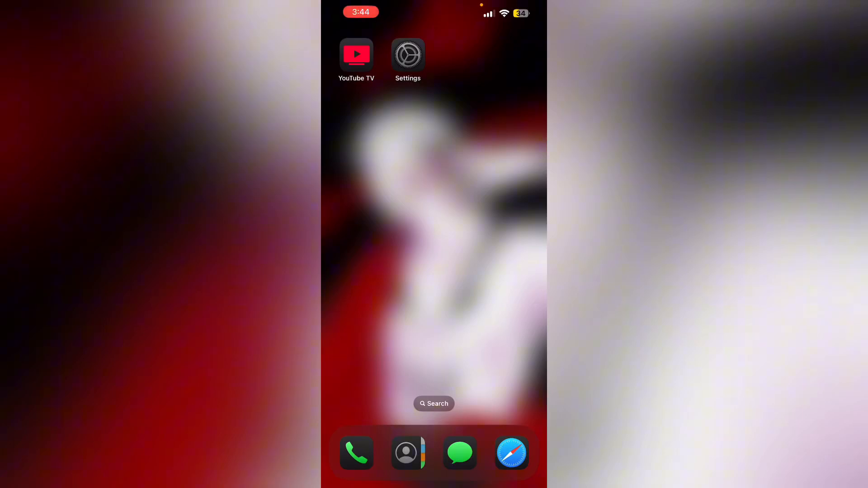
# Show the Software Update page under General, confirming iOS 18.2 is up to date.
pyautogui.click(356, 53)
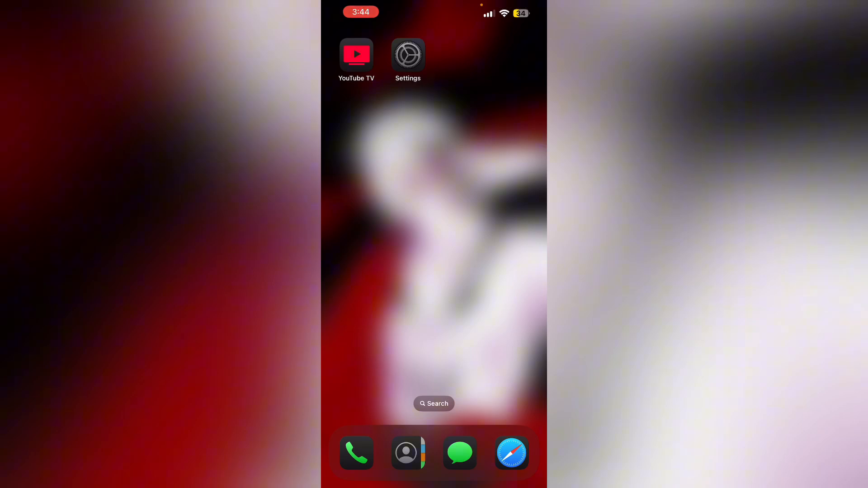
pyautogui.click(356, 53)
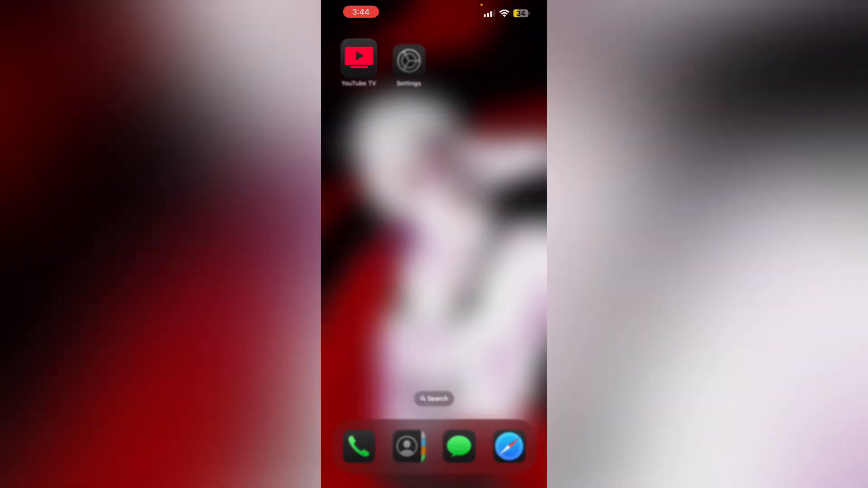
pyautogui.click(358, 56)
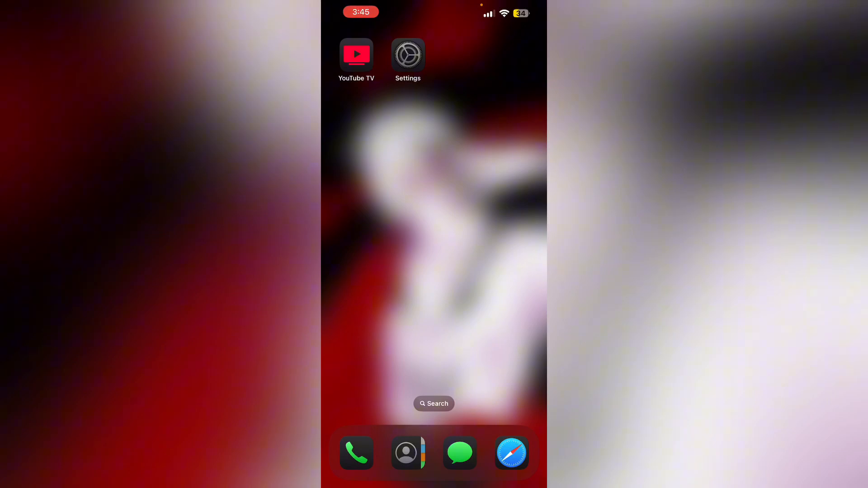
pyautogui.click(408, 53)
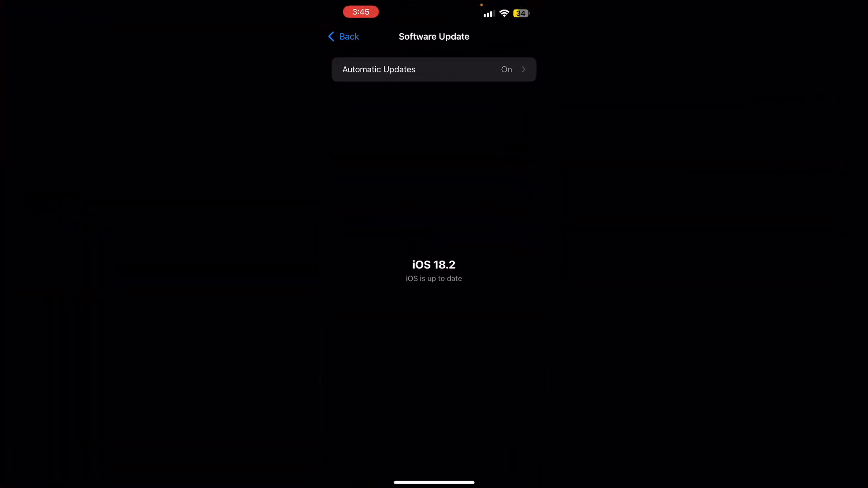
# Return to Settings and show Safari's History and Website Data options under Apps.
pyautogui.click(343, 37)
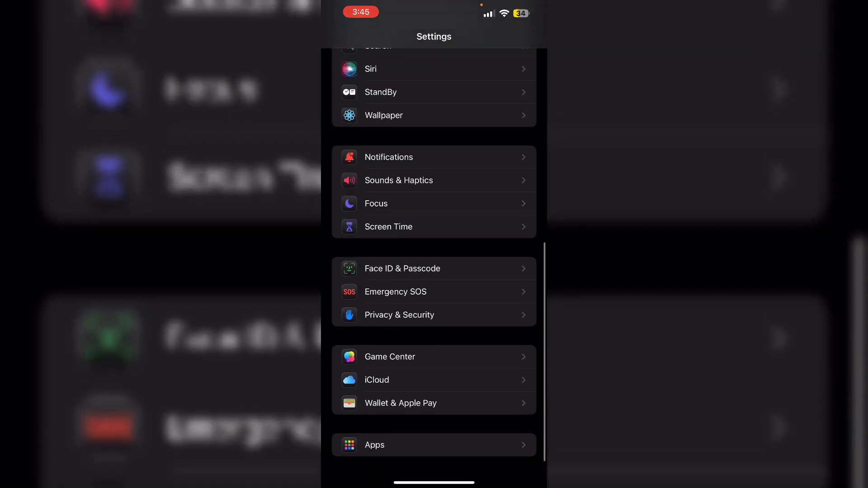
pyautogui.click(415, 49)
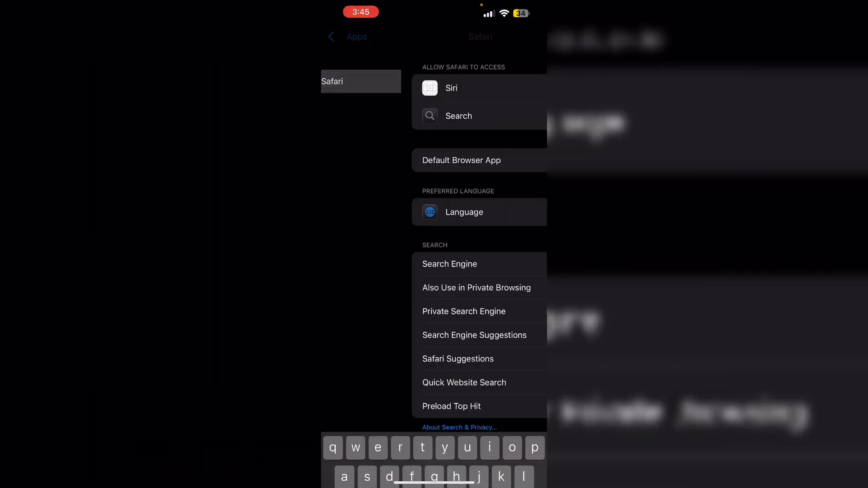
pyautogui.scroll(-3)
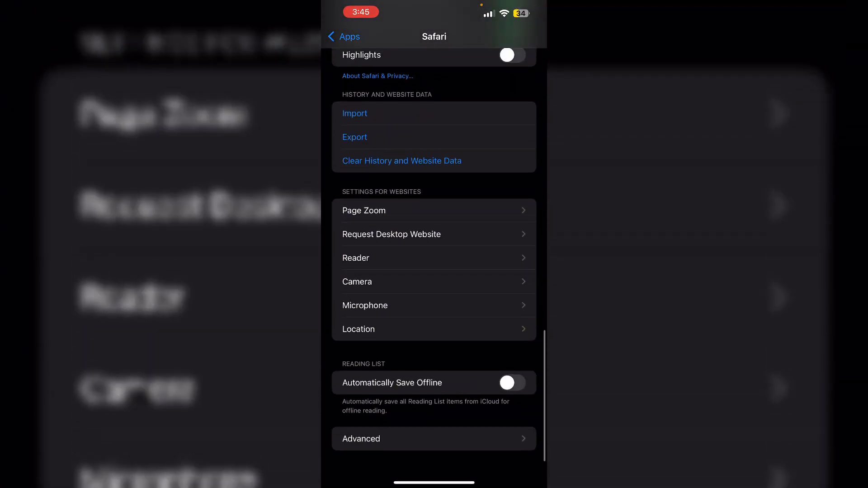
pyautogui.click(401, 161)
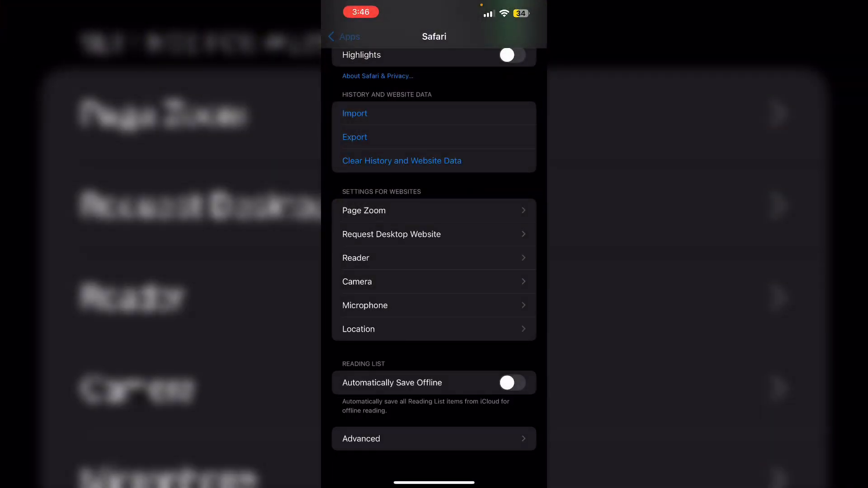
# Return to Settings and show Location Services under Privacy & Security, switched on.
pyautogui.click(343, 37)
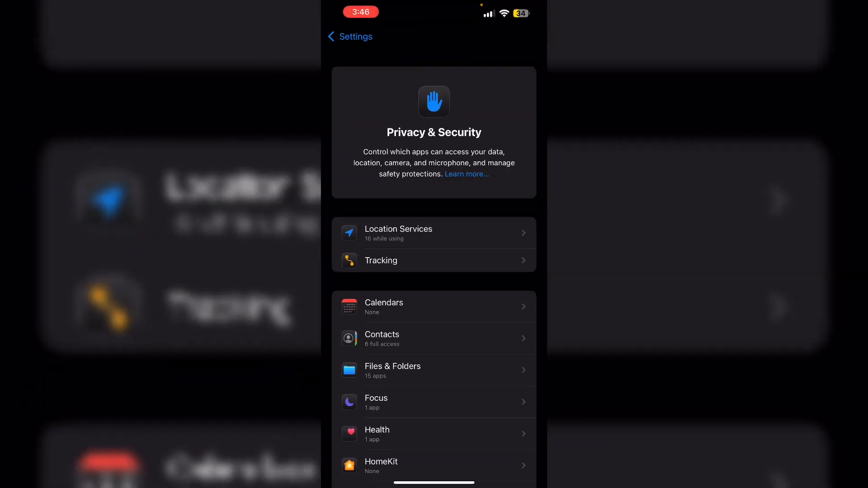
pyautogui.click(433, 233)
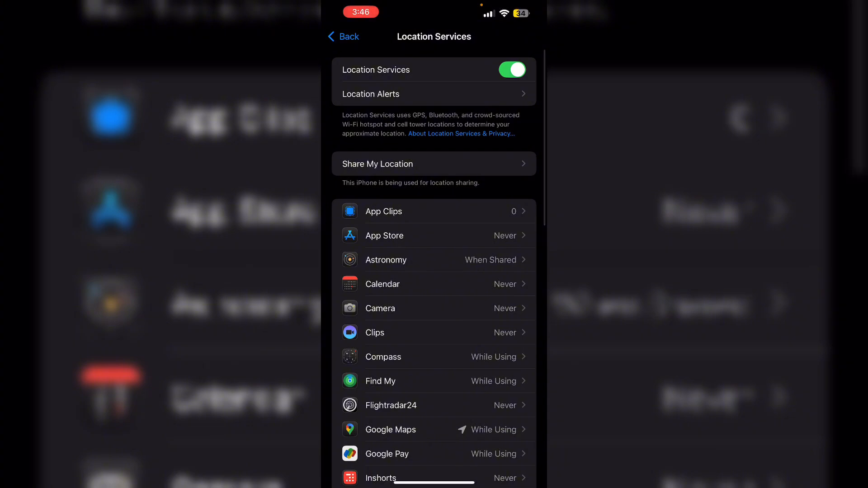